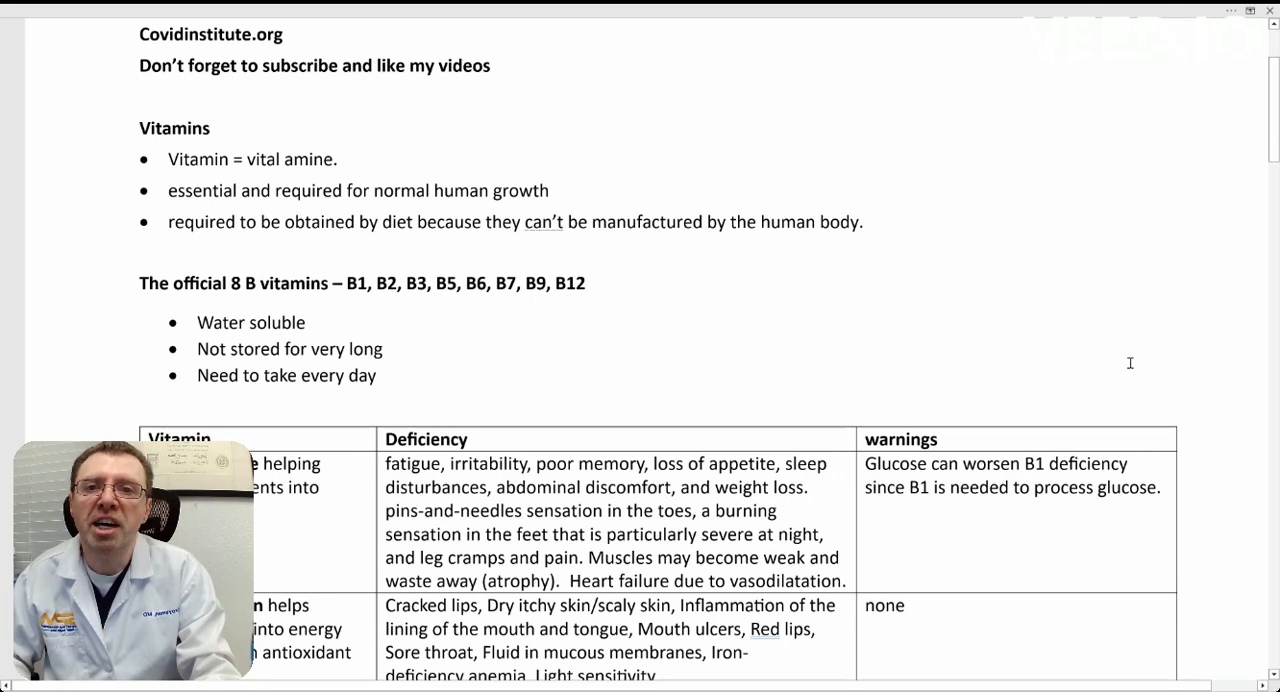
Step: Click in the Word window and scroll down into the vitamin table
click(489, 65)
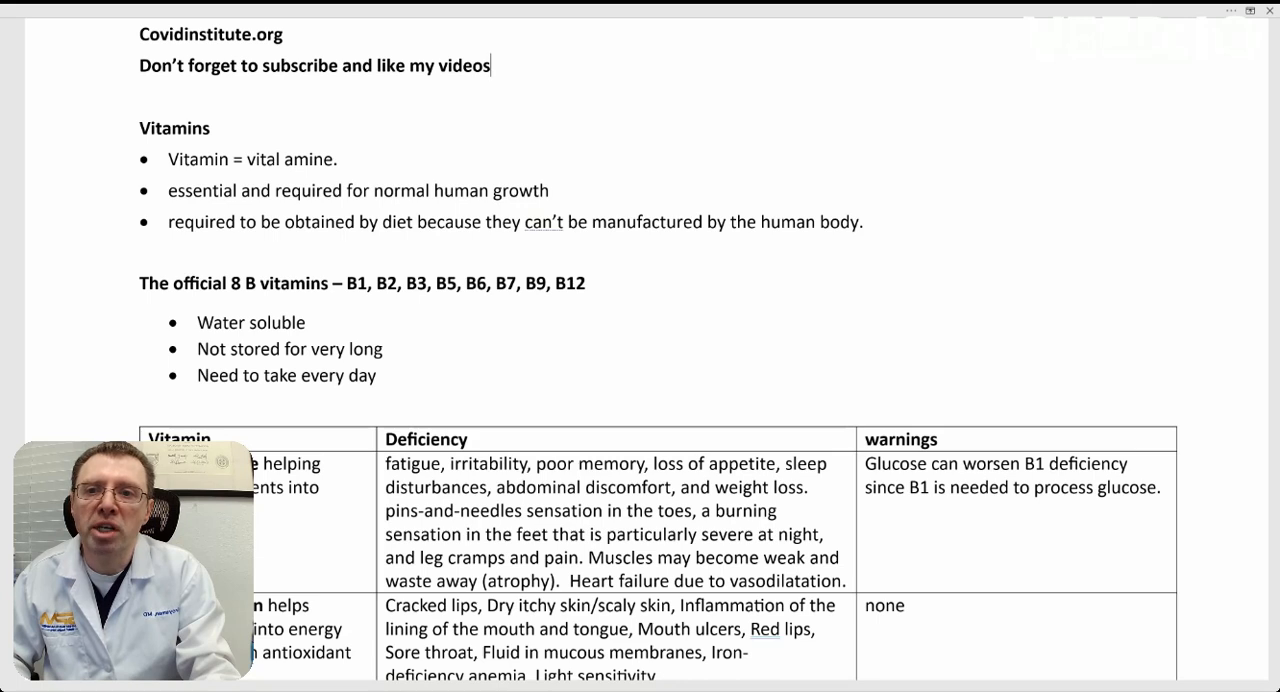
mouse_move(322, 334)
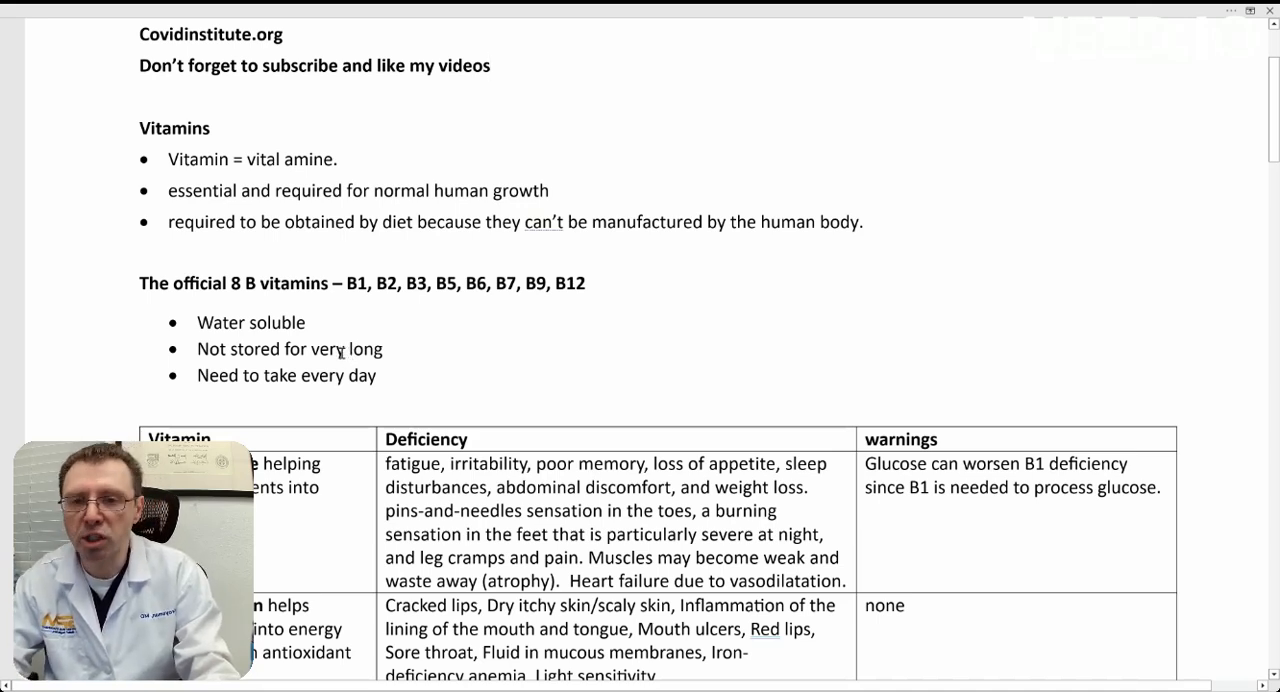
click(490, 65)
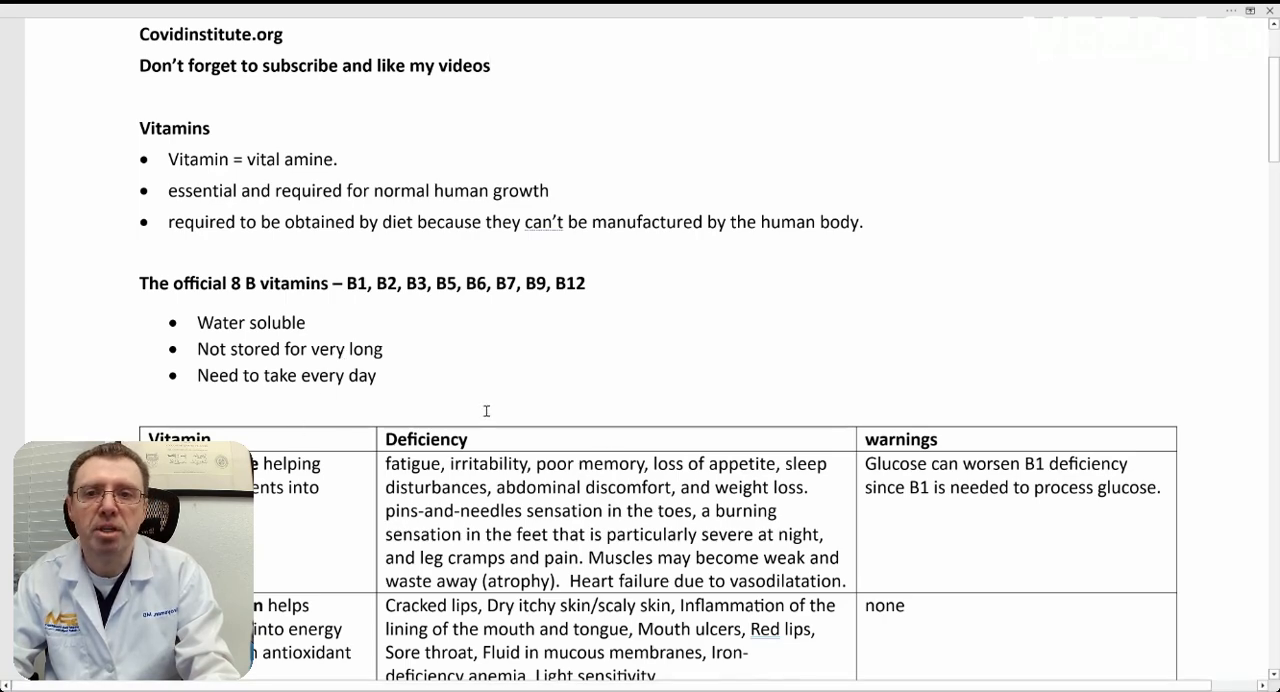
scroll(down, 3)
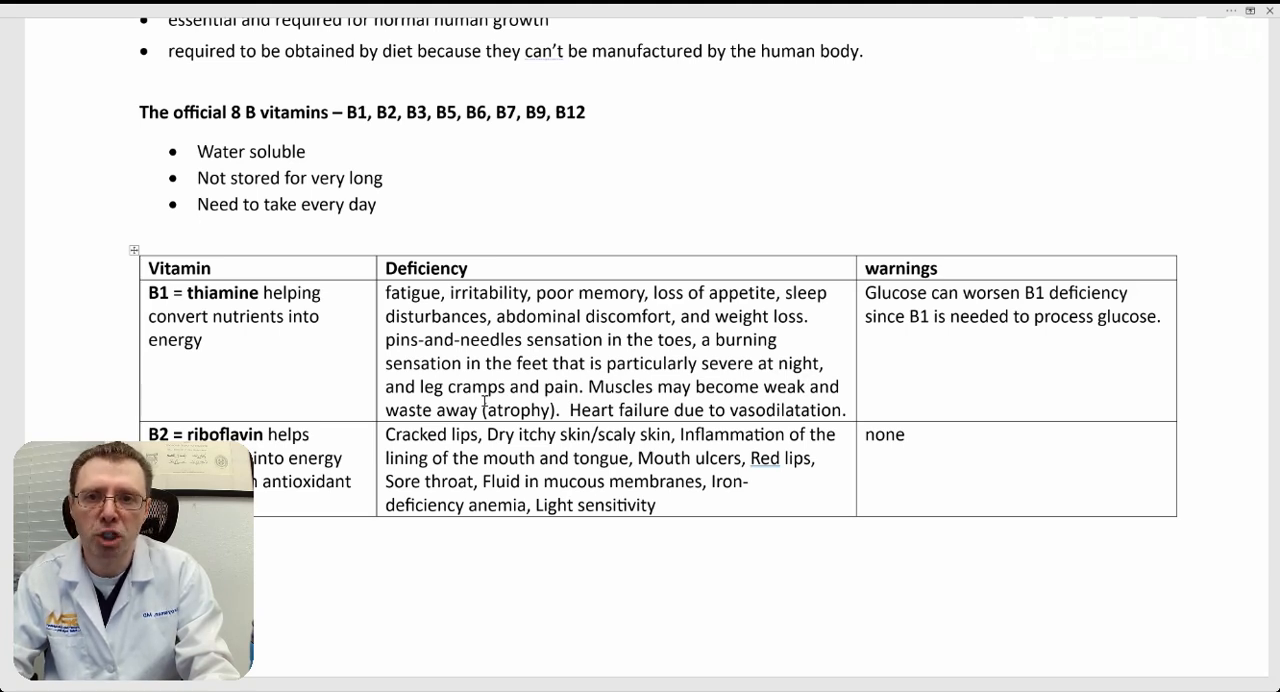
mouse_move(568, 466)
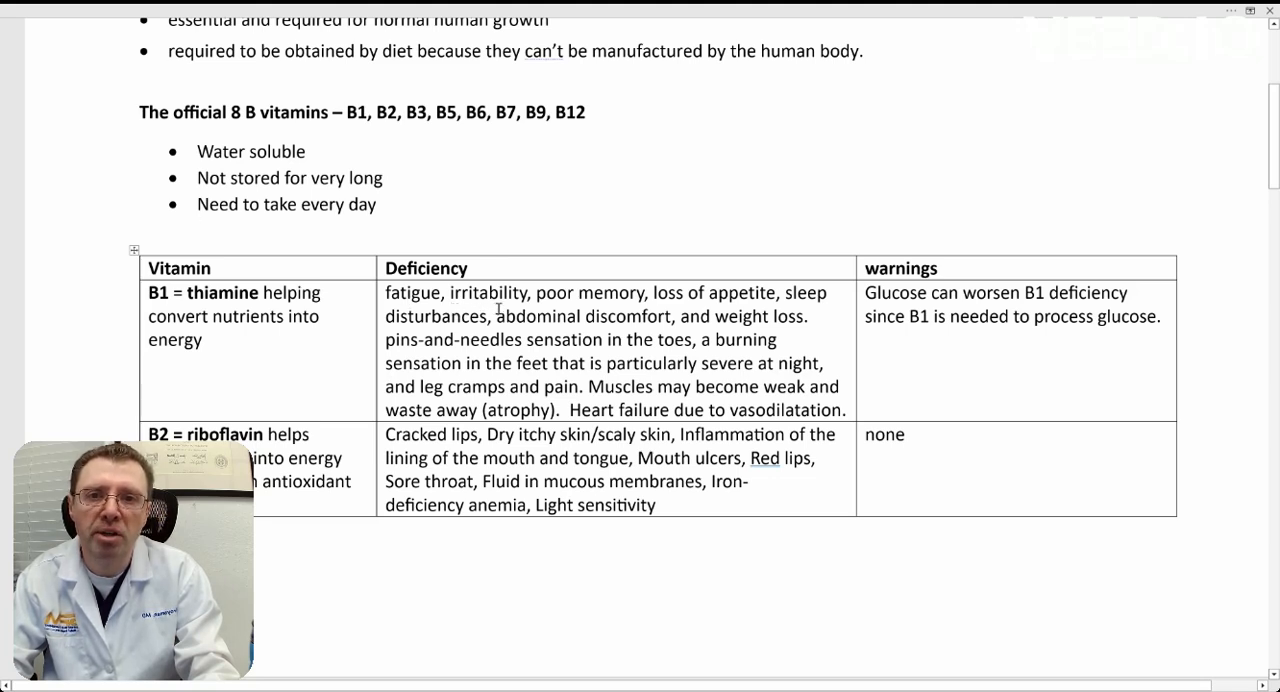
click(198, 228)
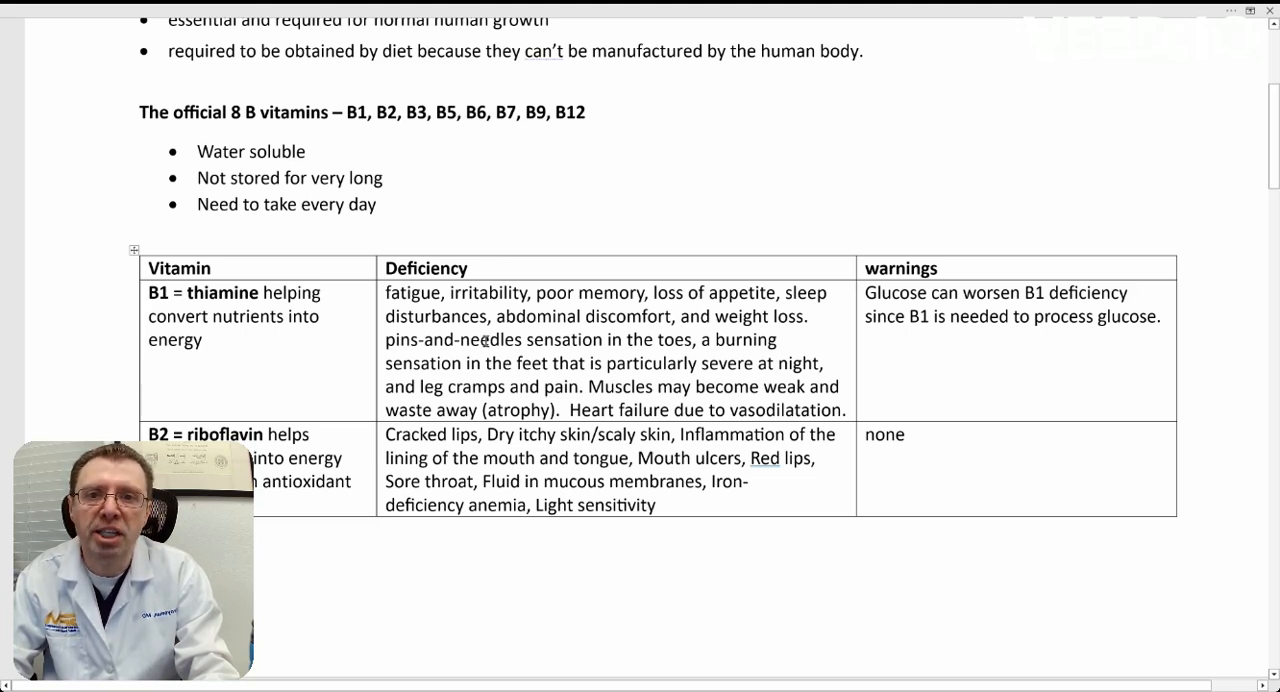
click(197, 228)
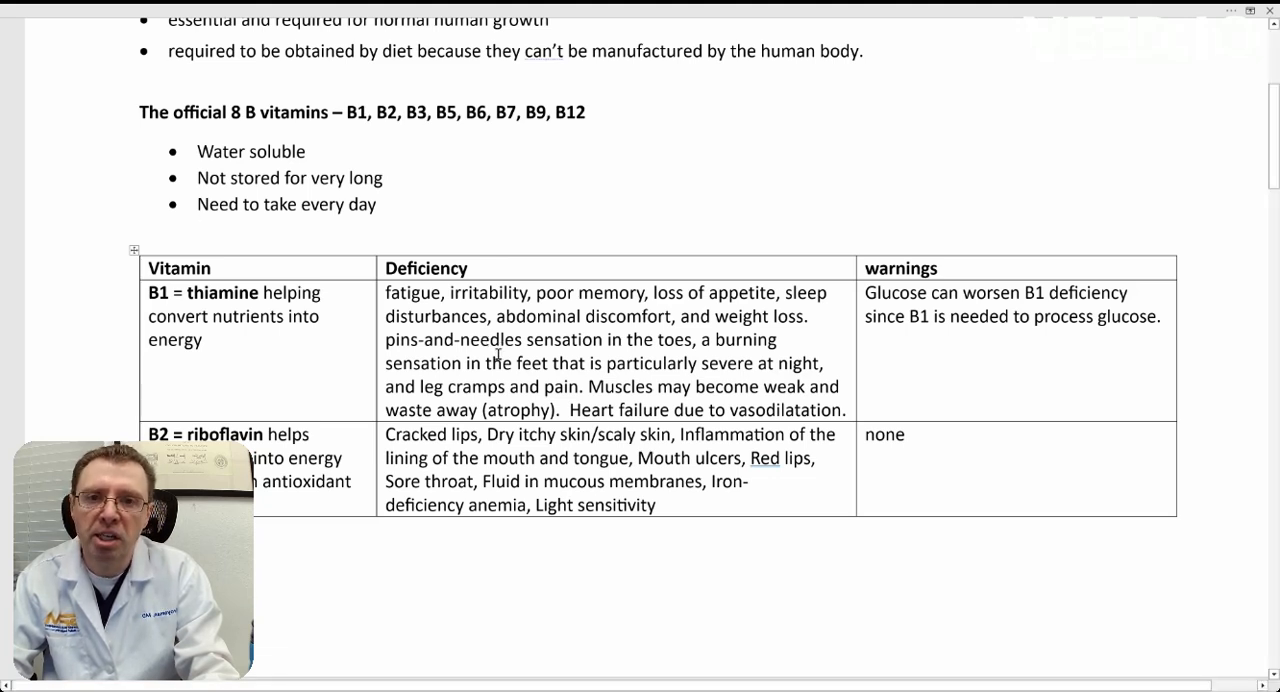
click(198, 228)
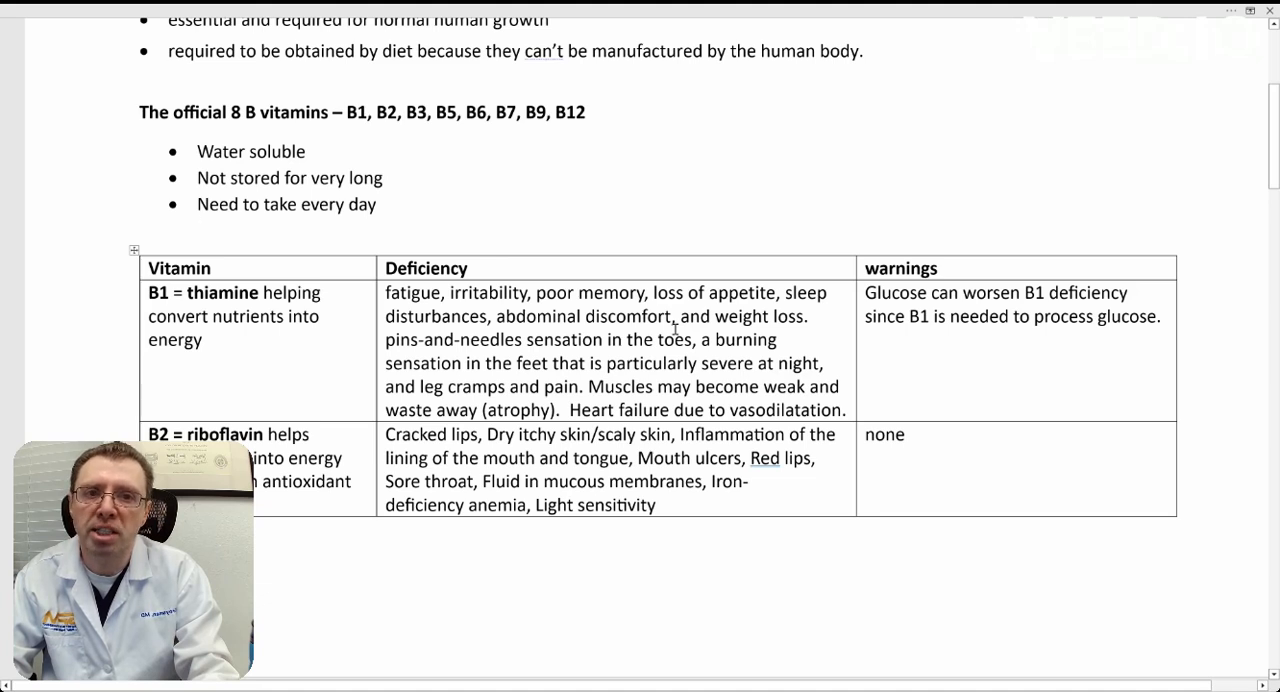
click(200, 228)
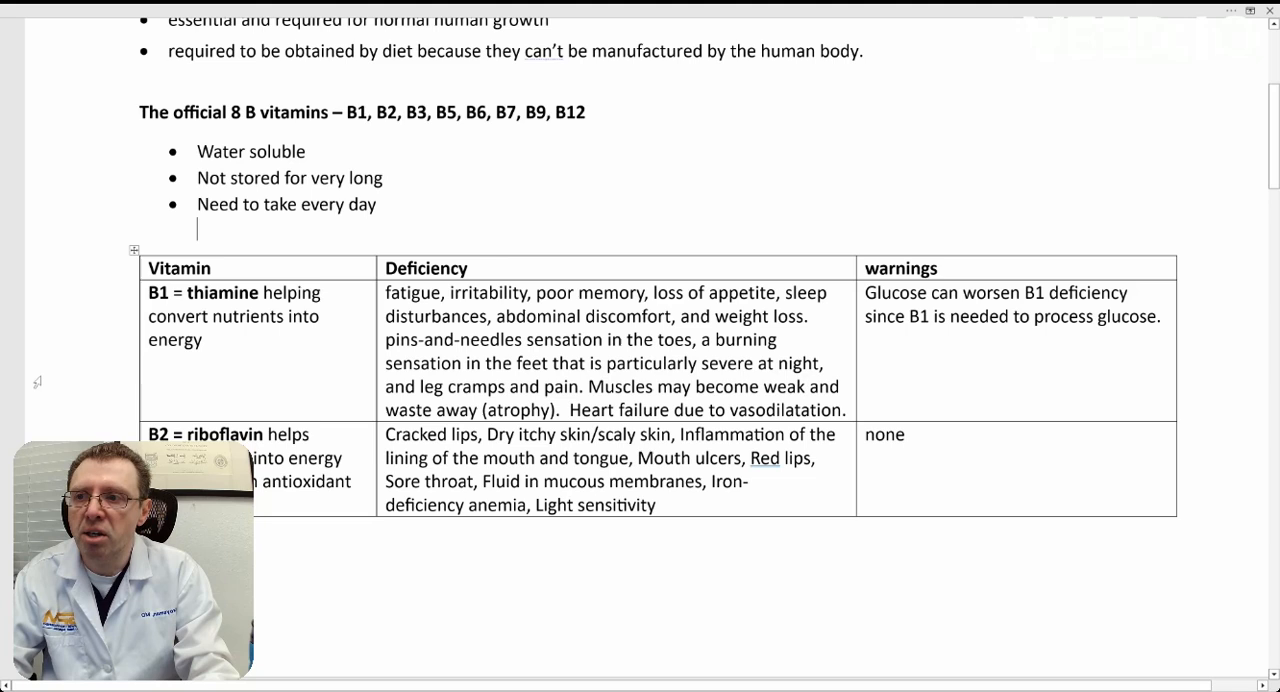
scroll(down, 3)
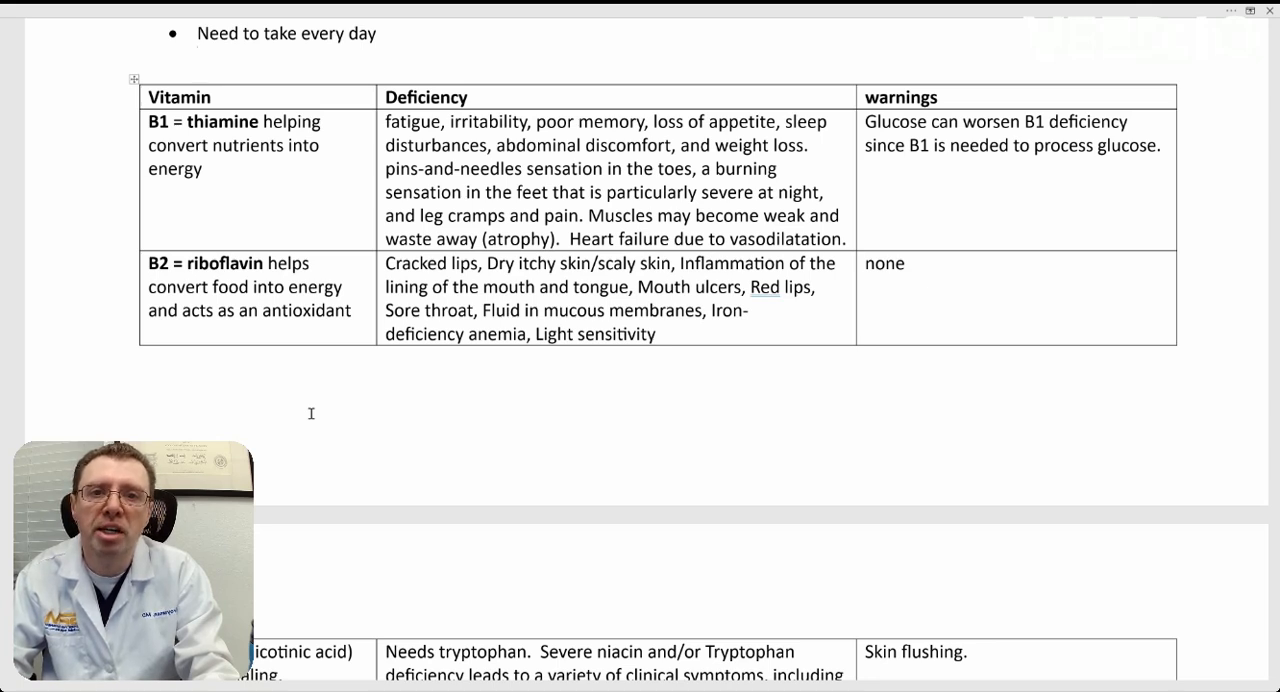
Step: Scroll up and down until the B9 folate and B12 cobalamin rows show fully
click(198, 57)
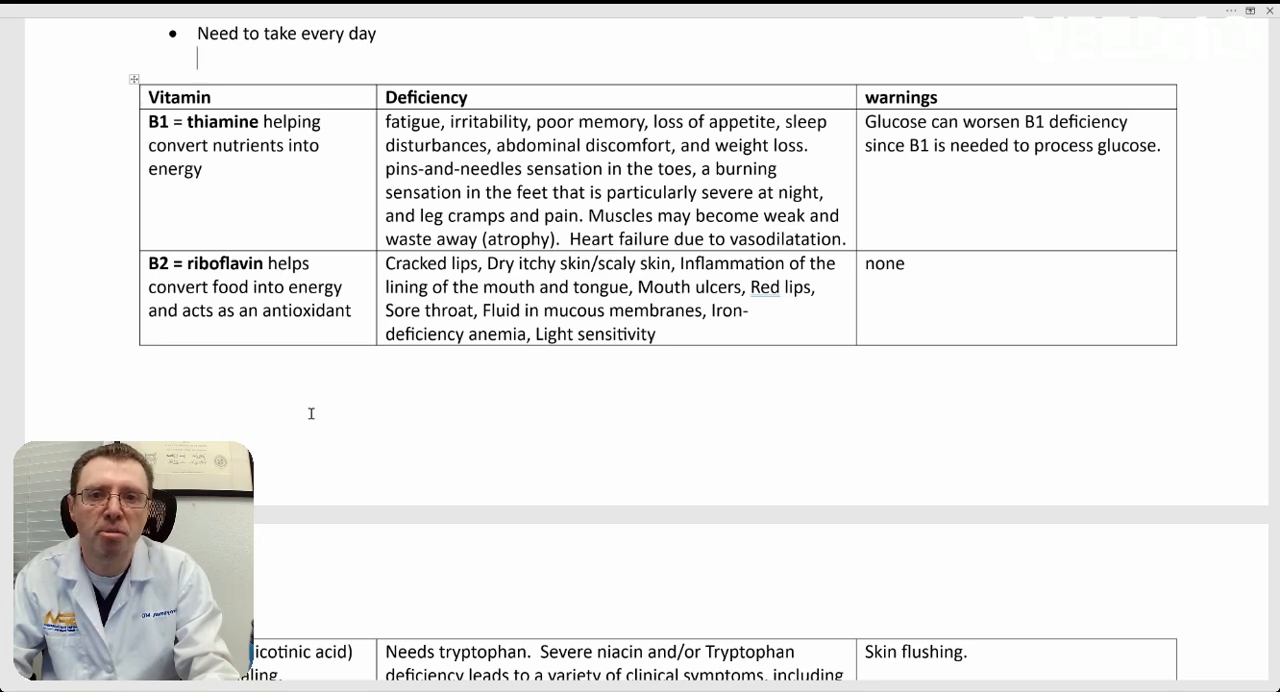
mouse_move(456, 422)
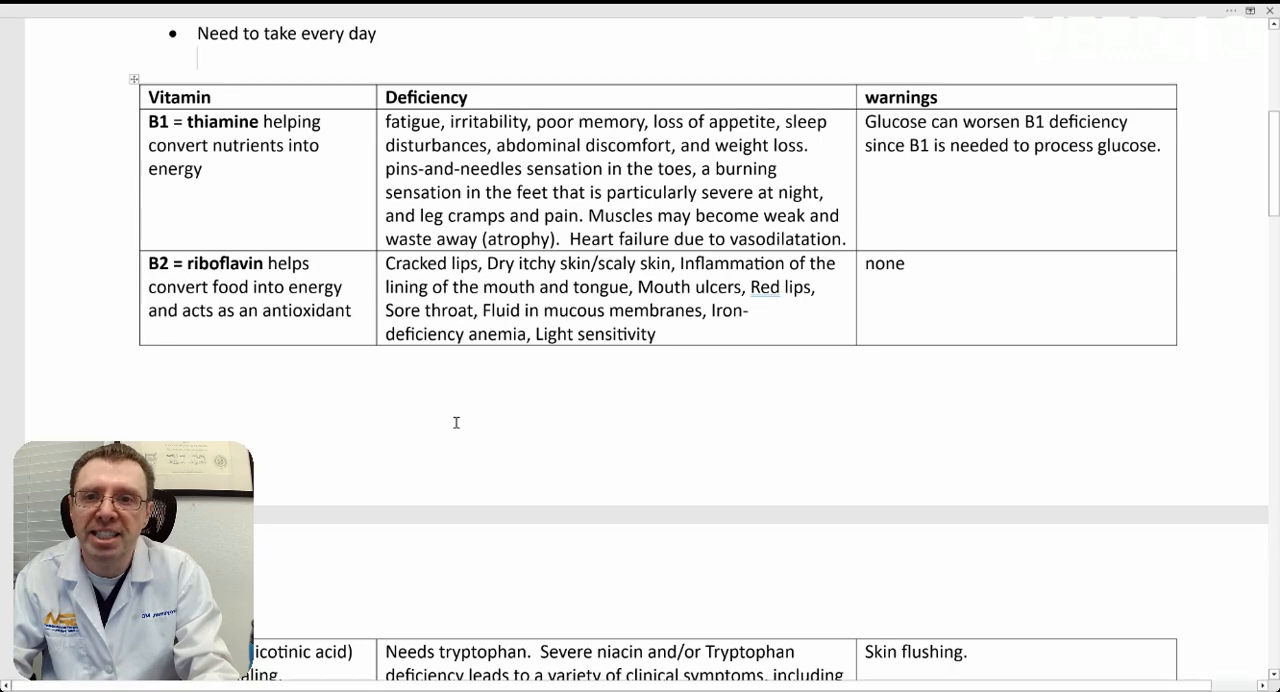
scroll(down, 3)
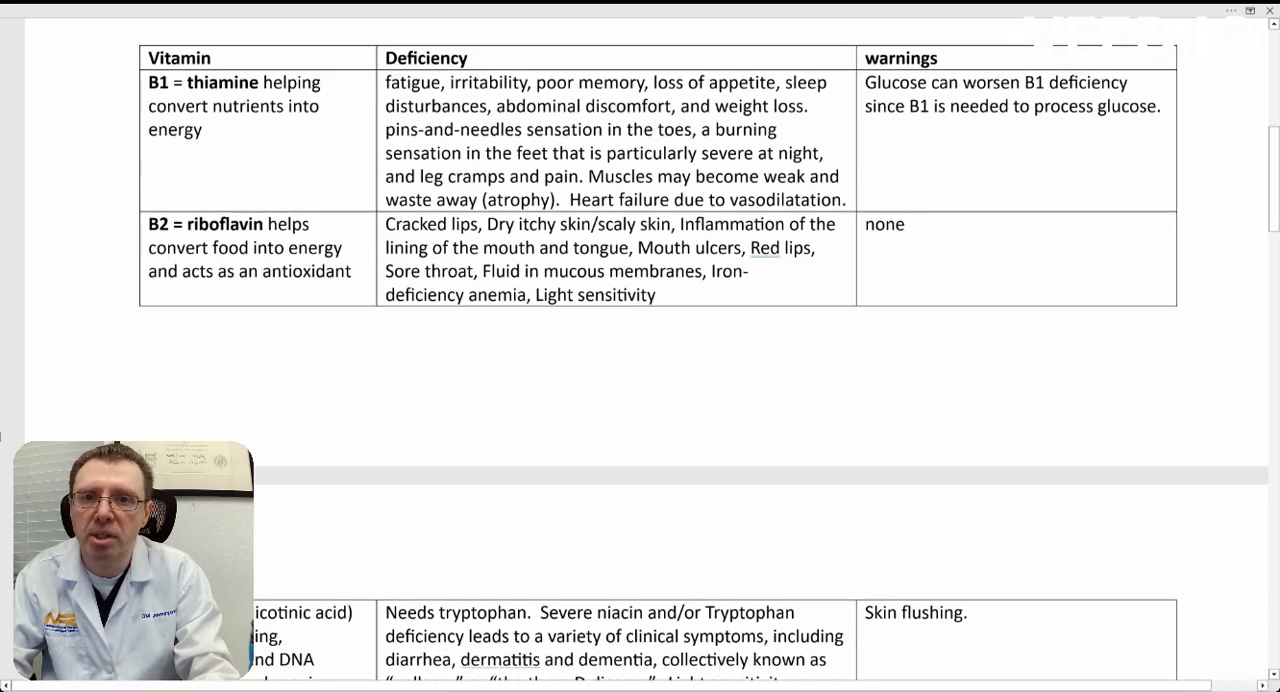
scroll(down, 3)
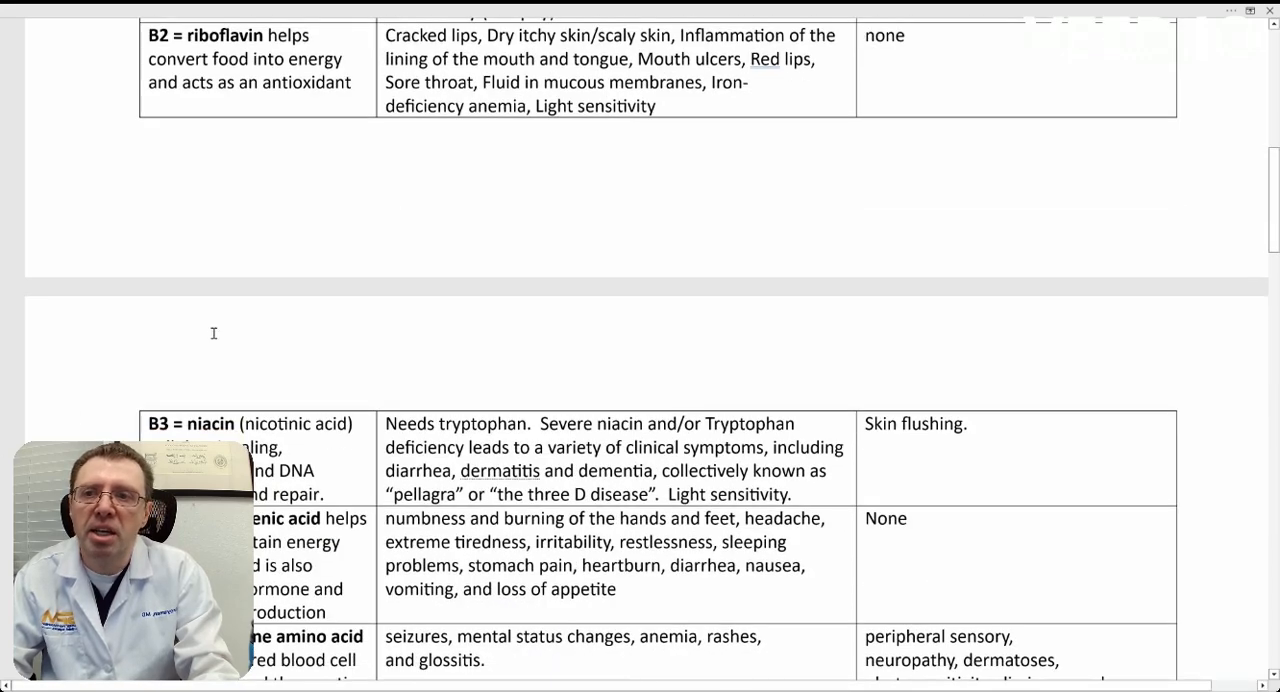
scroll(up, 3)
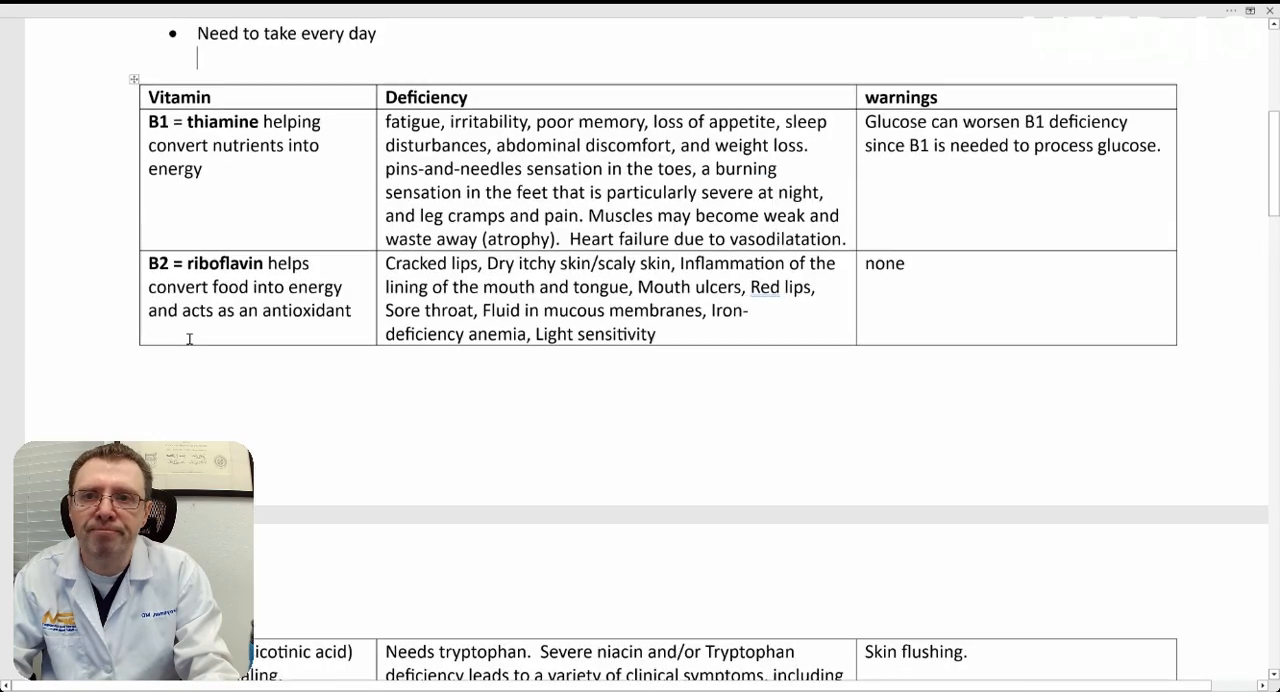
scroll(up, 3)
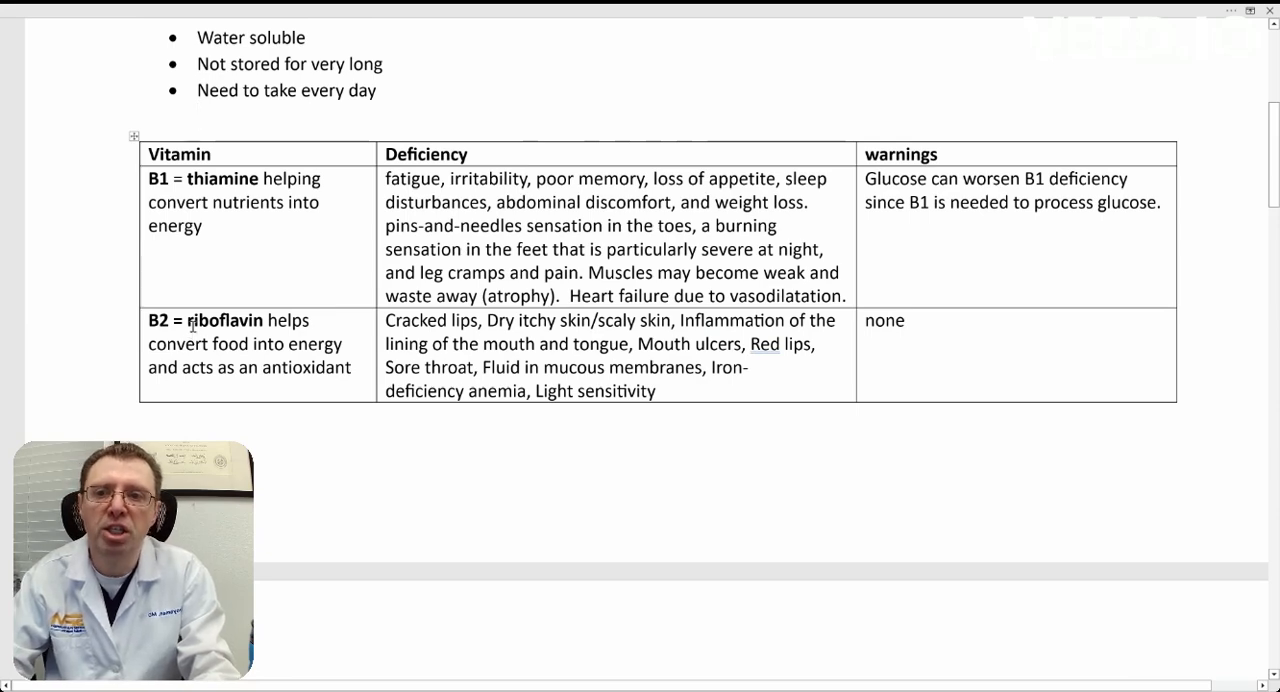
scroll(down, 3)
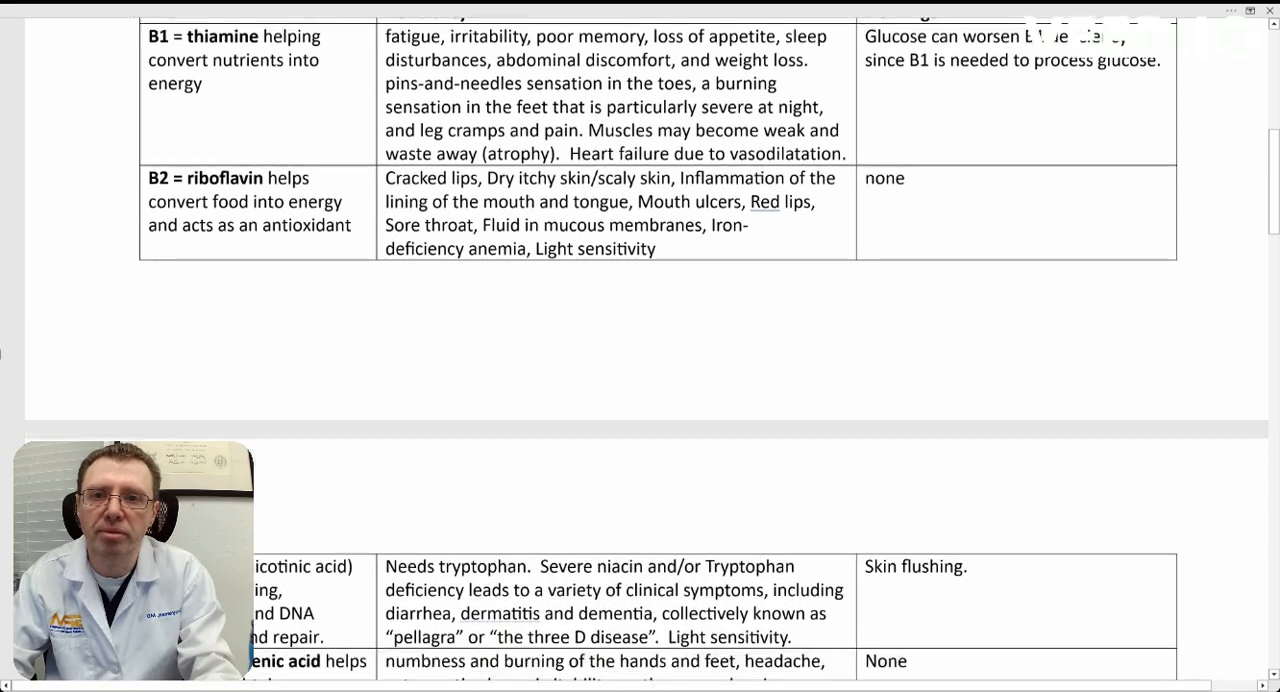
scroll(down, 3)
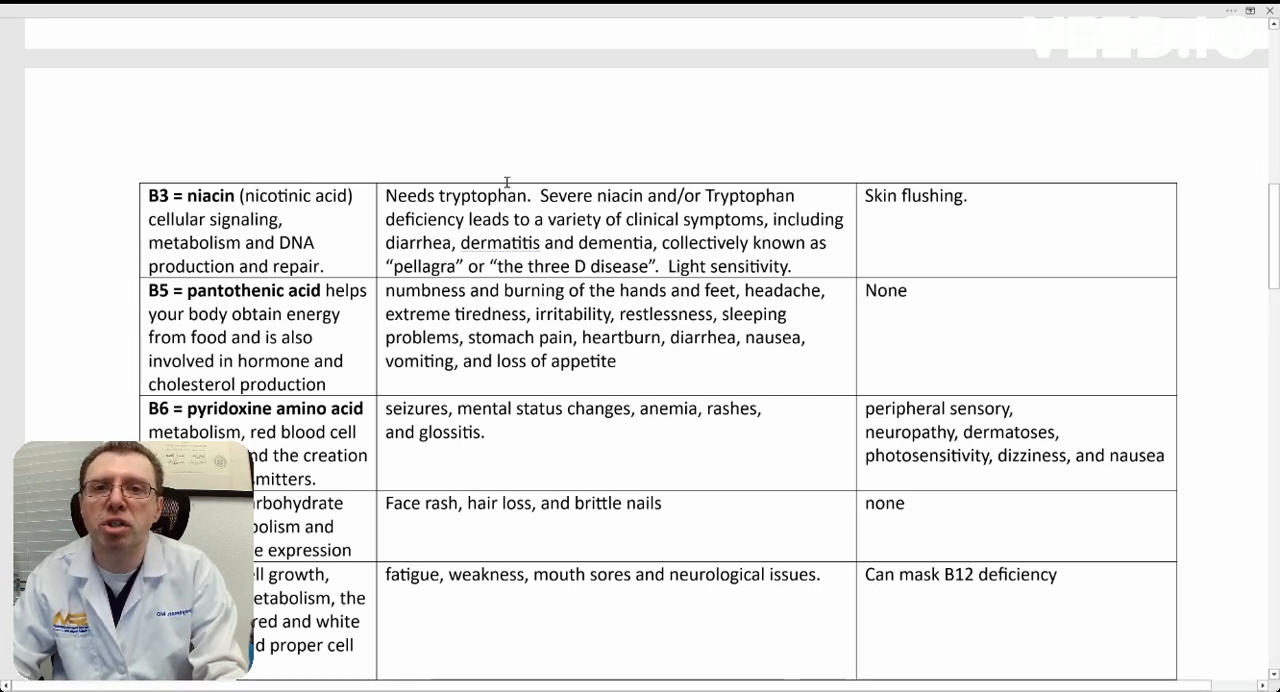
mouse_move(488, 191)
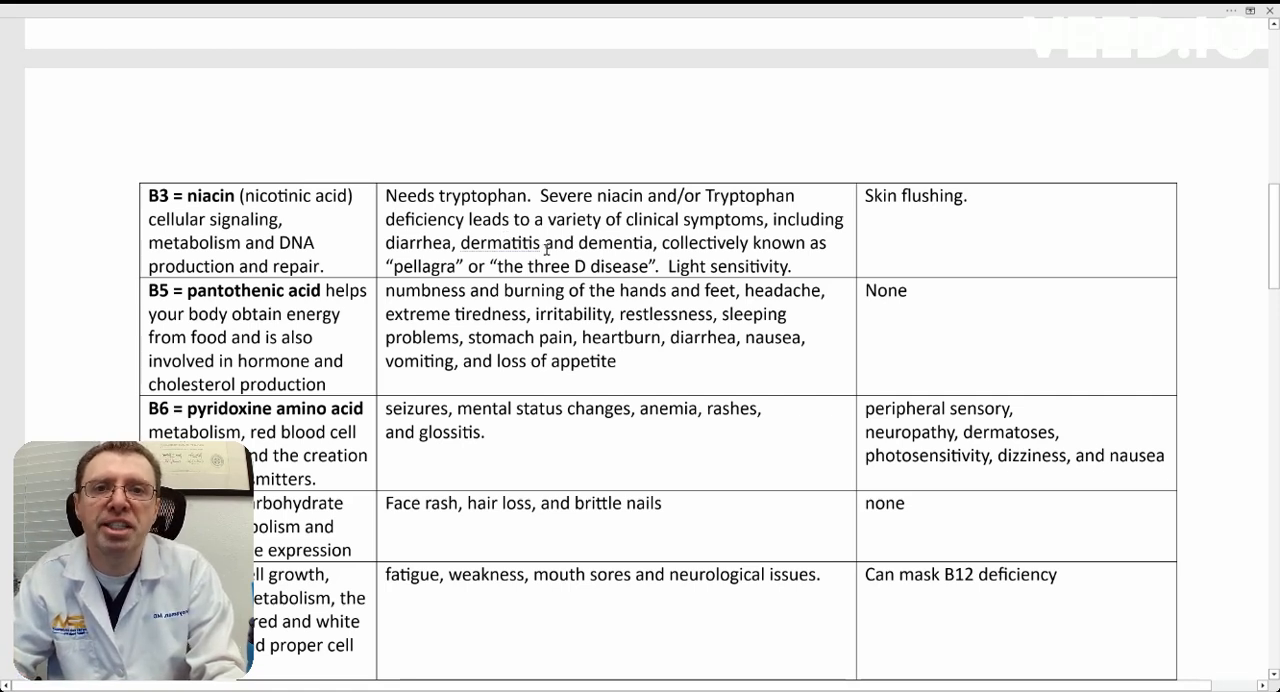
mouse_move(667, 267)
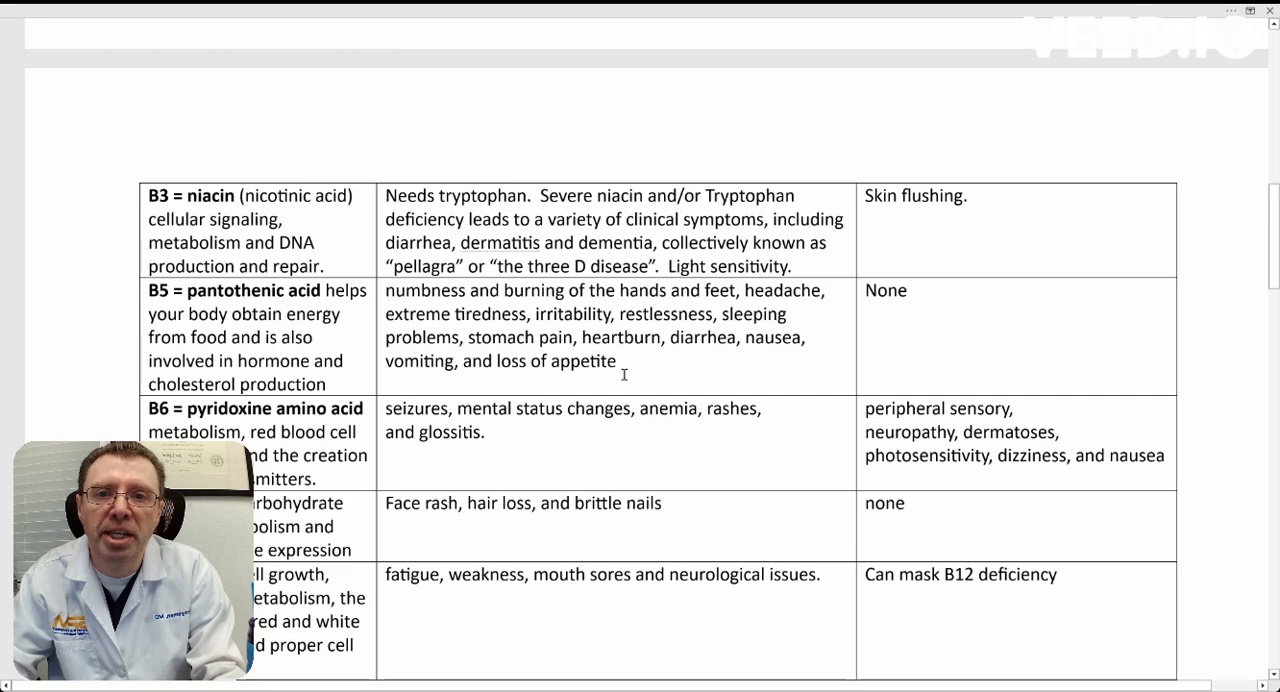
mouse_move(856, 355)
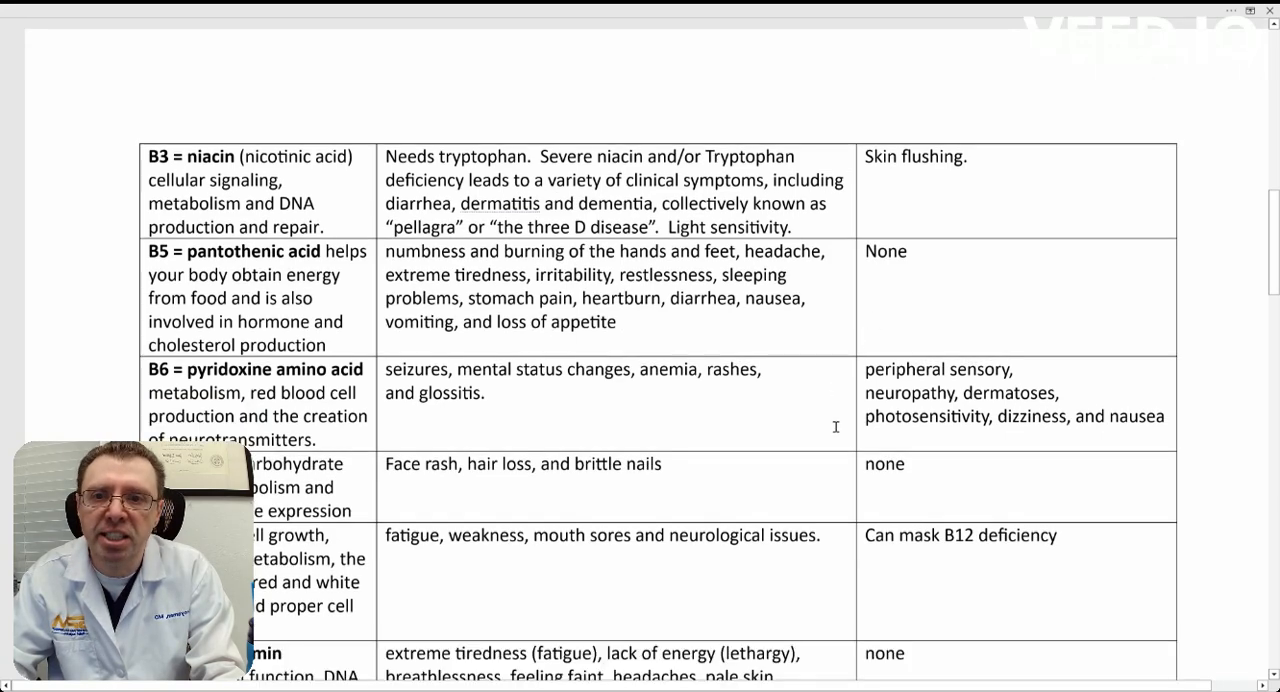
scroll(up, 3)
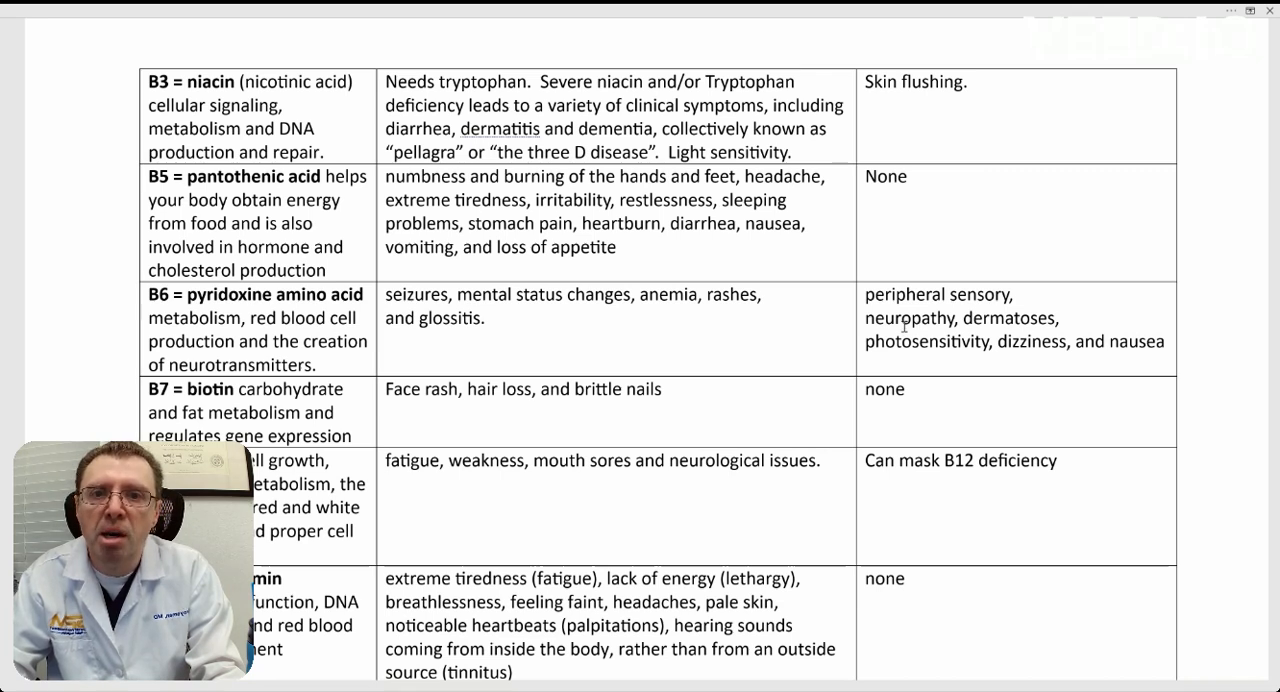
mouse_move(777, 338)
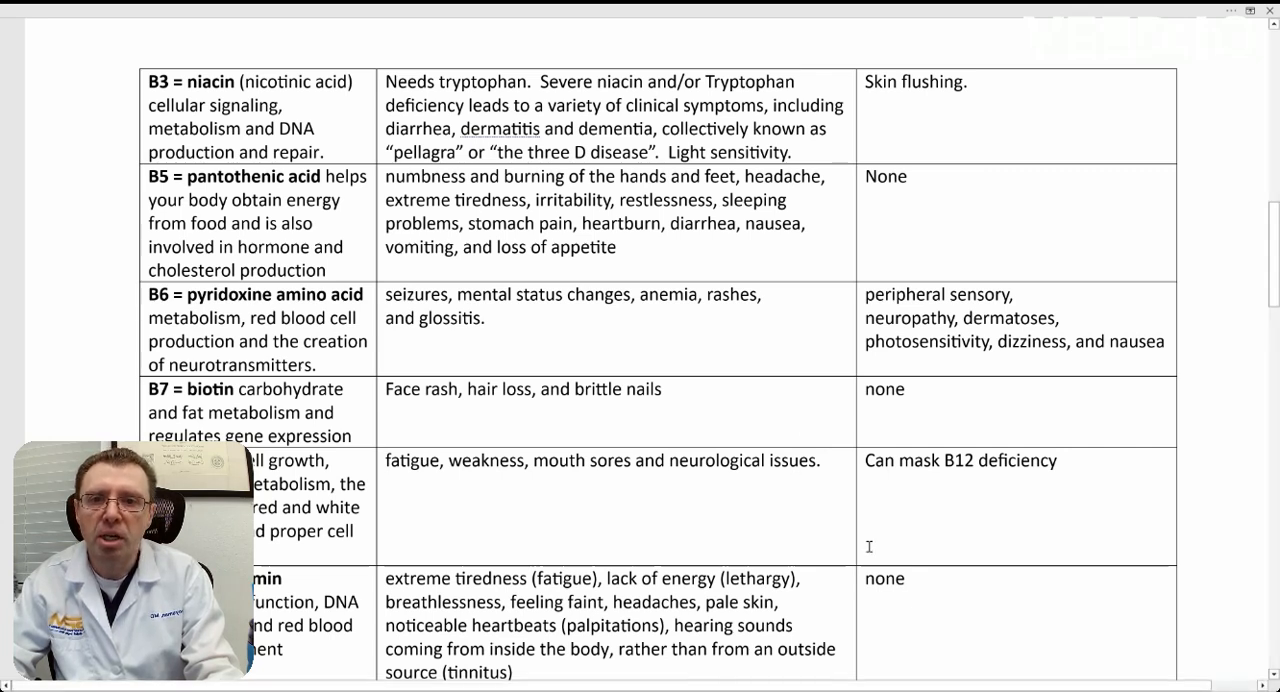
scroll(up, 3)
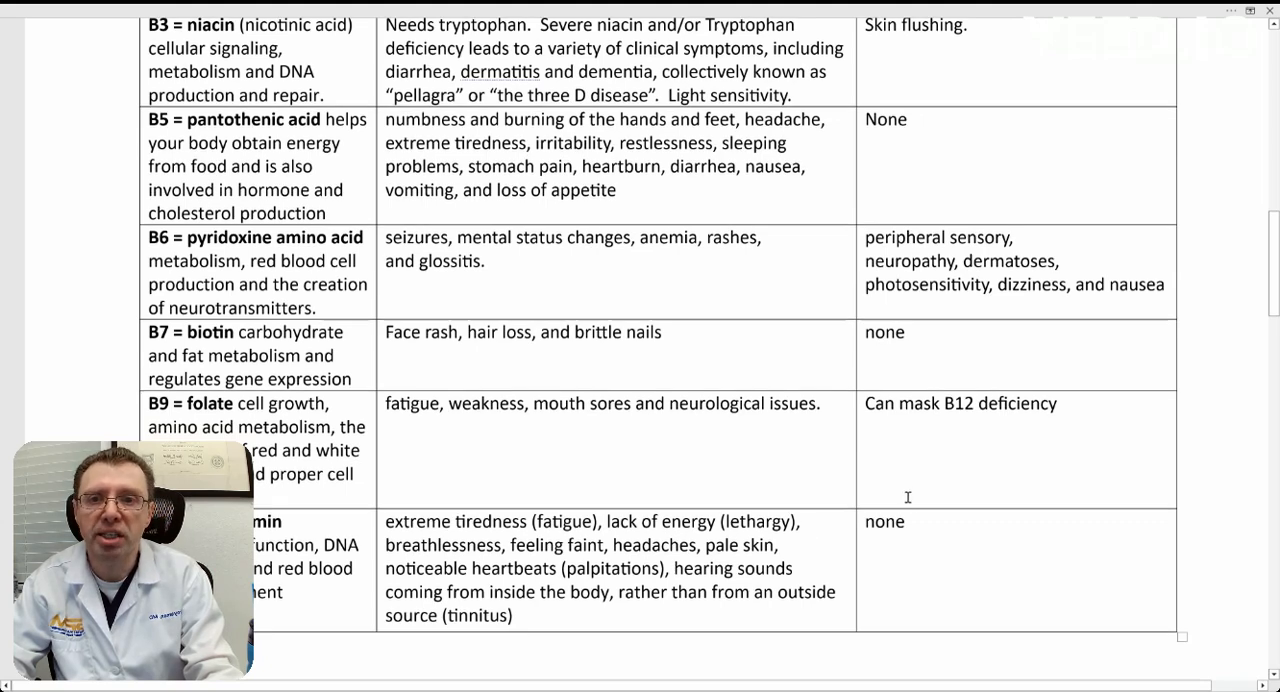
scroll(down, 3)
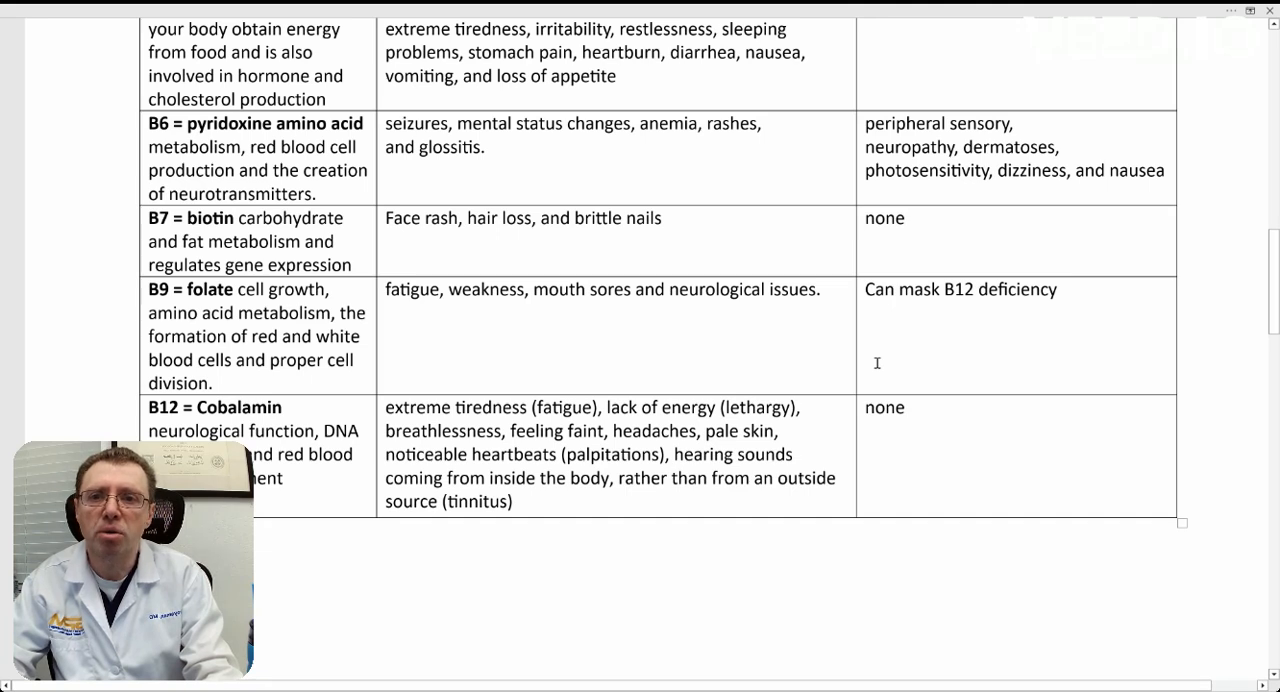
mouse_move(840, 453)
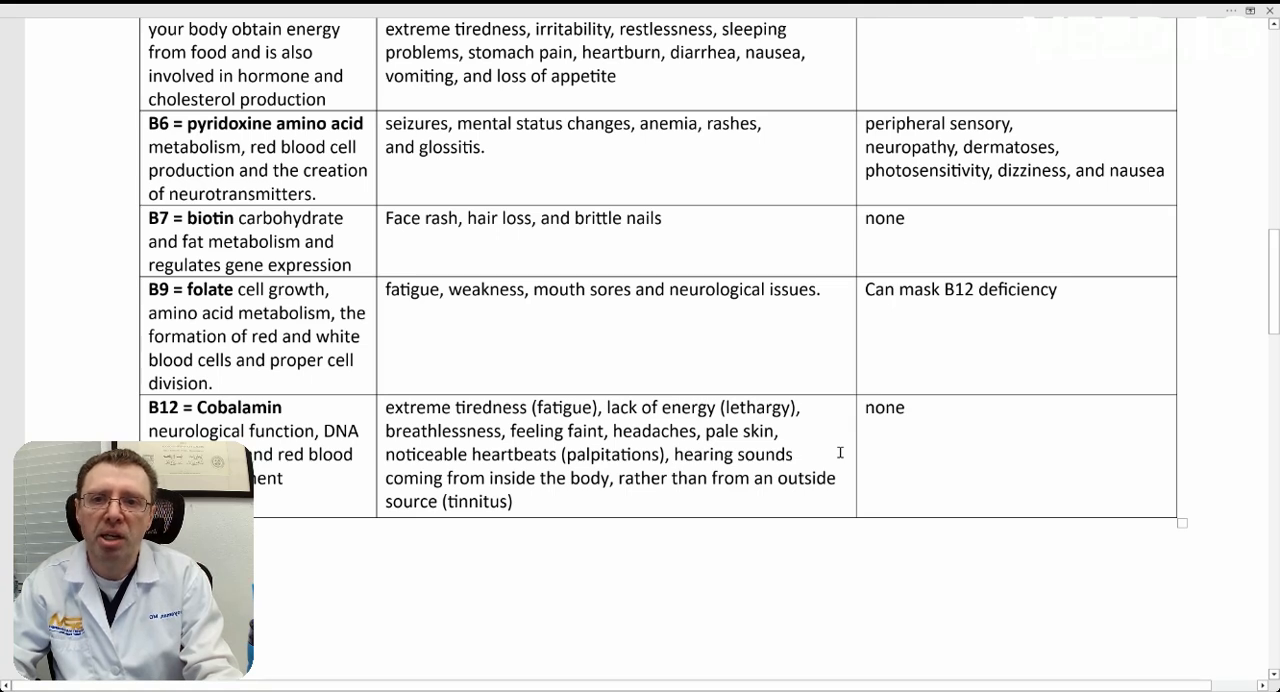
scroll(down, 3)
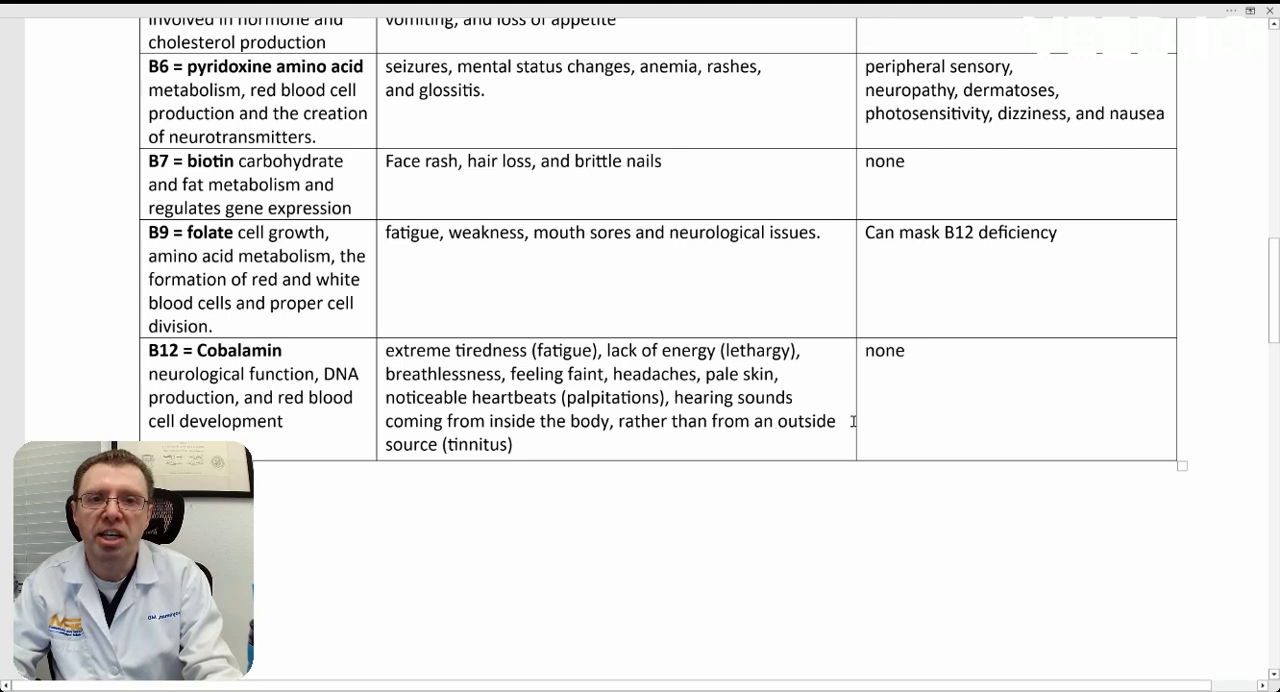
mouse_move(922, 372)
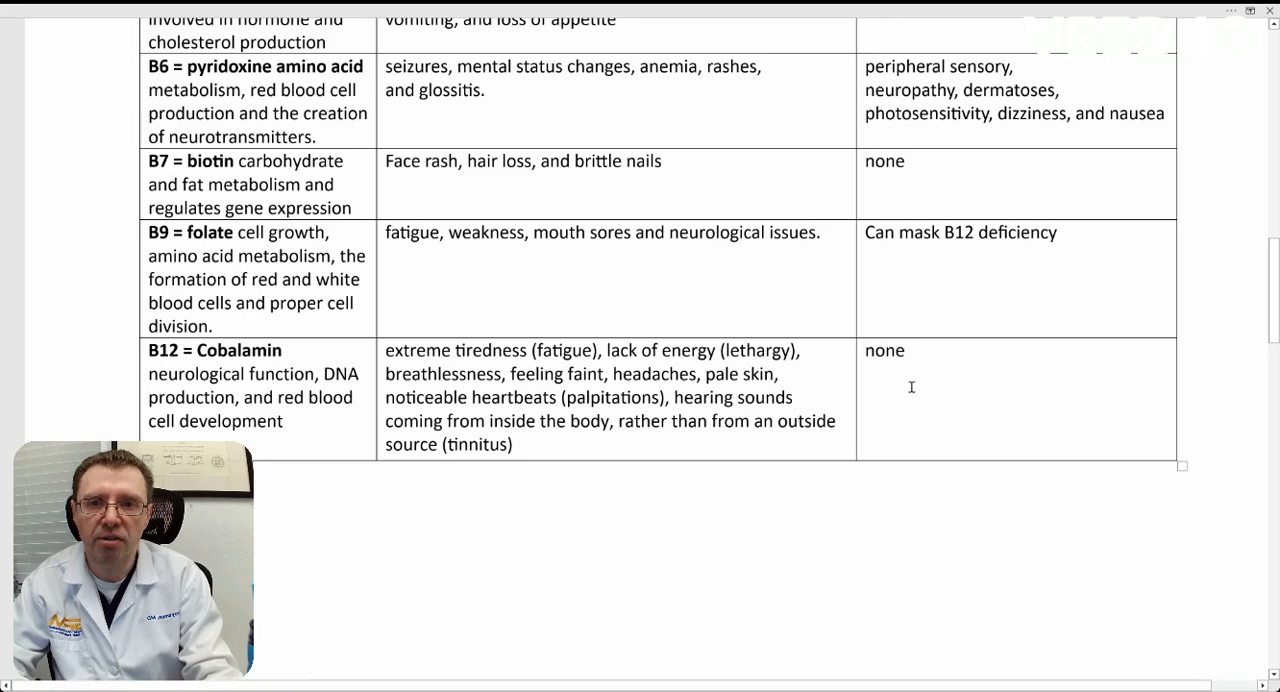
Step: Scroll past the table to 'The lost B vitamins' list covering B4, B8, B10, B11
scroll(down, 3)
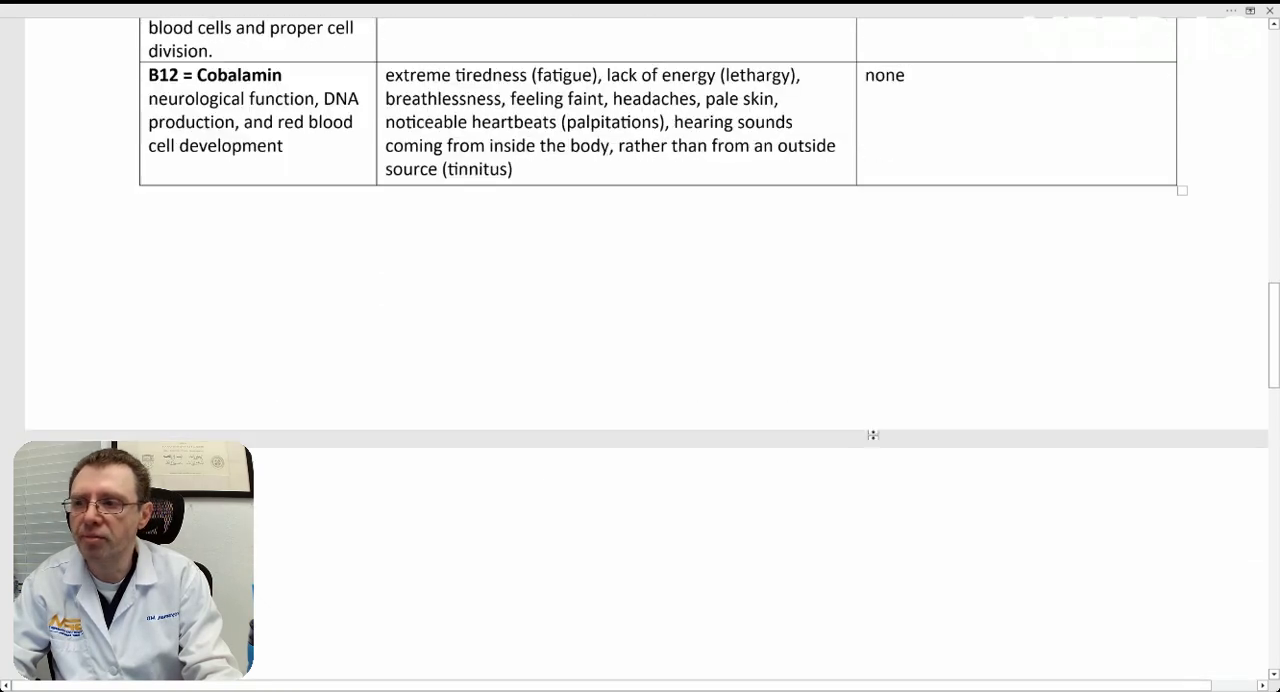
scroll(down, 3)
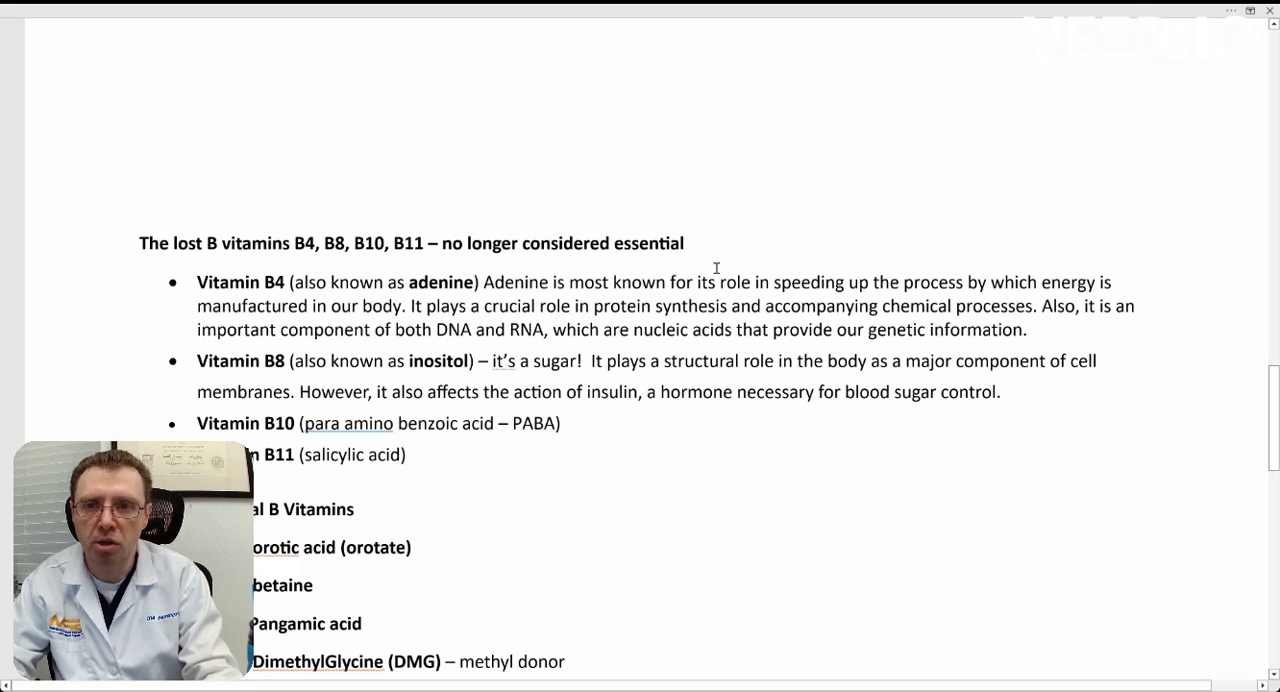
mouse_move(679, 361)
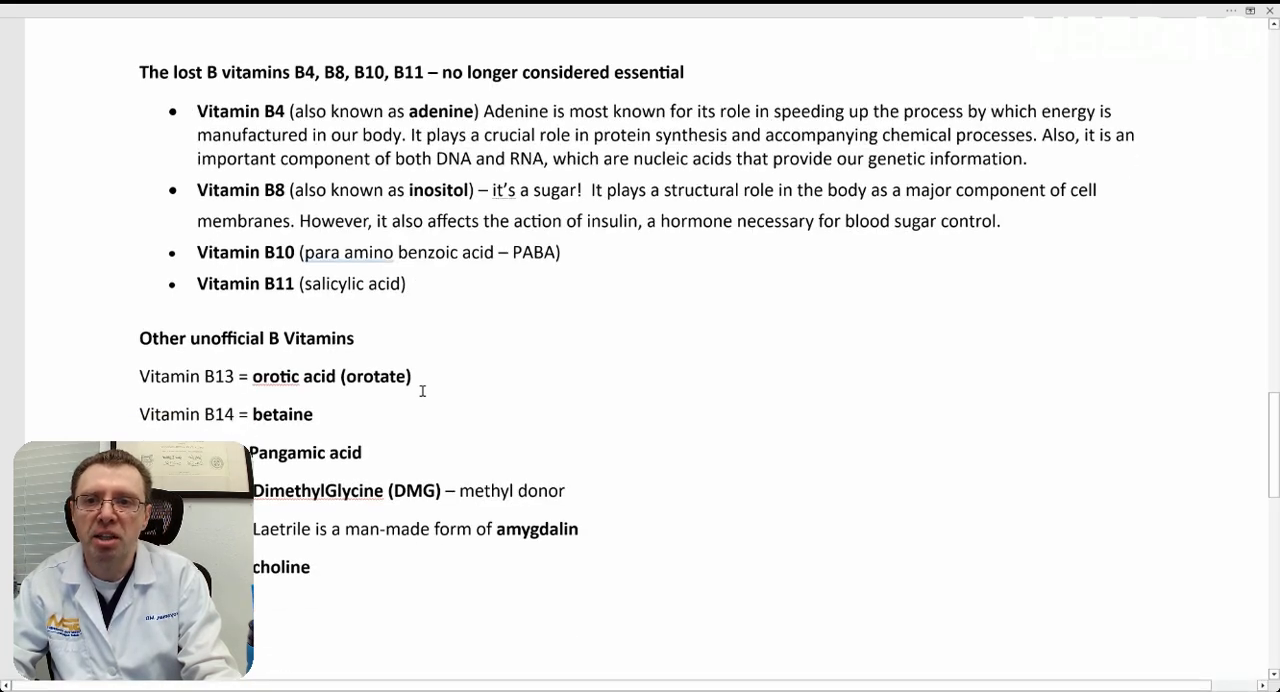
Step: Scroll through 'Other unofficial B Vitamins' down to B18 choline at the page end
scroll(up, 3)
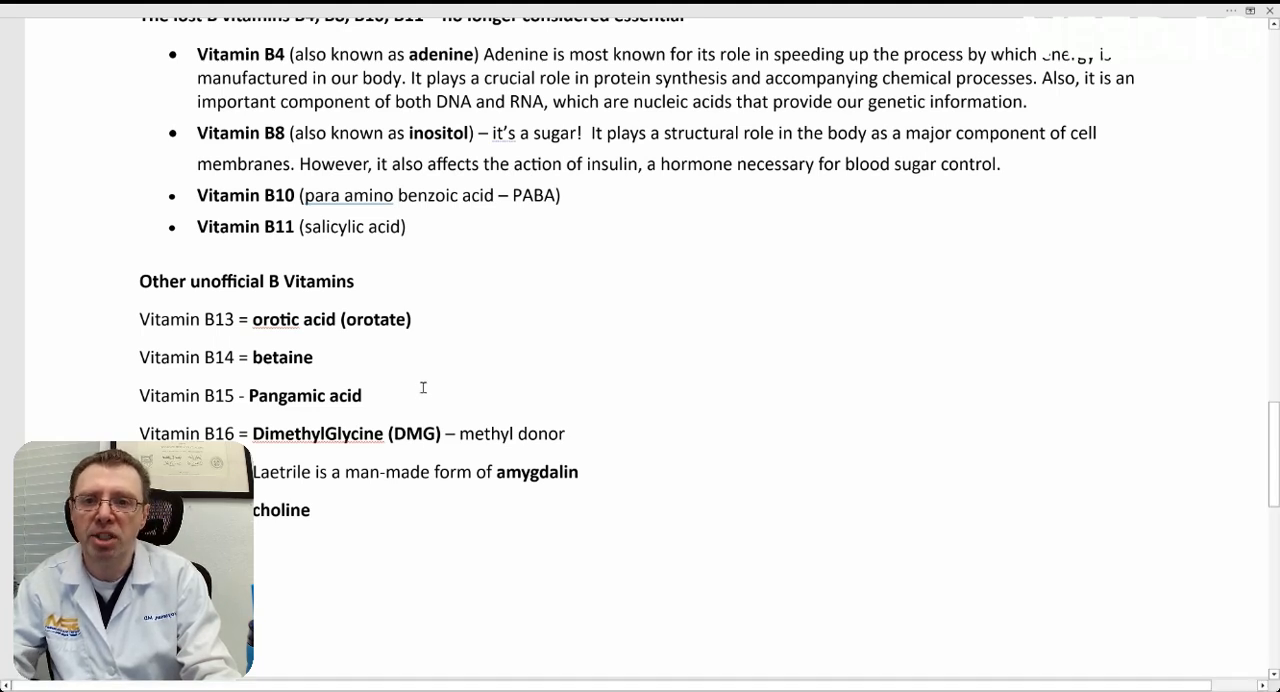
scroll(down, 3)
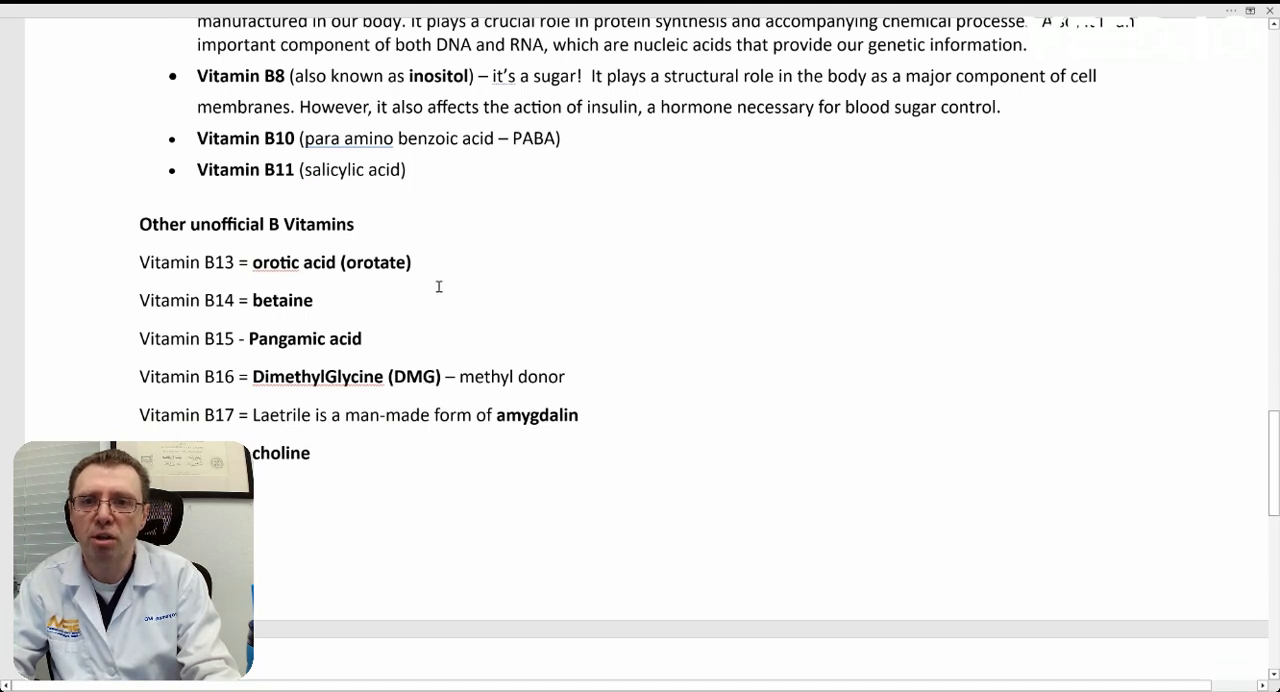
mouse_move(422, 302)
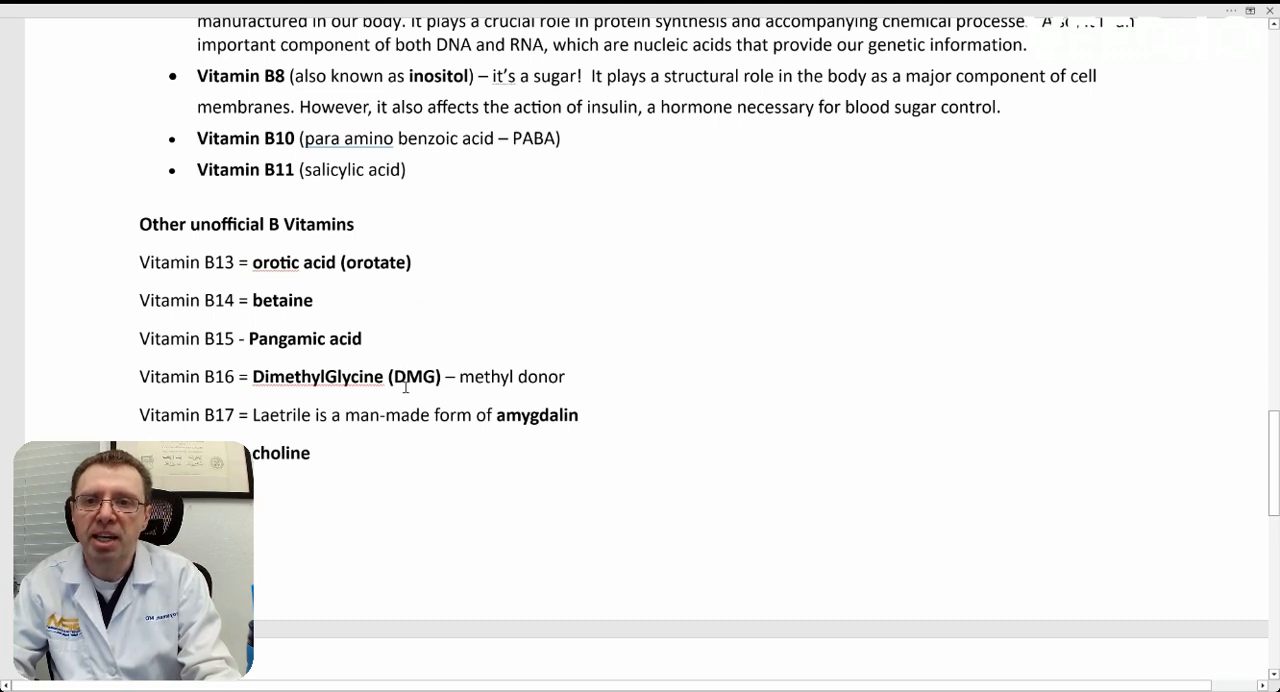
scroll(down, 3)
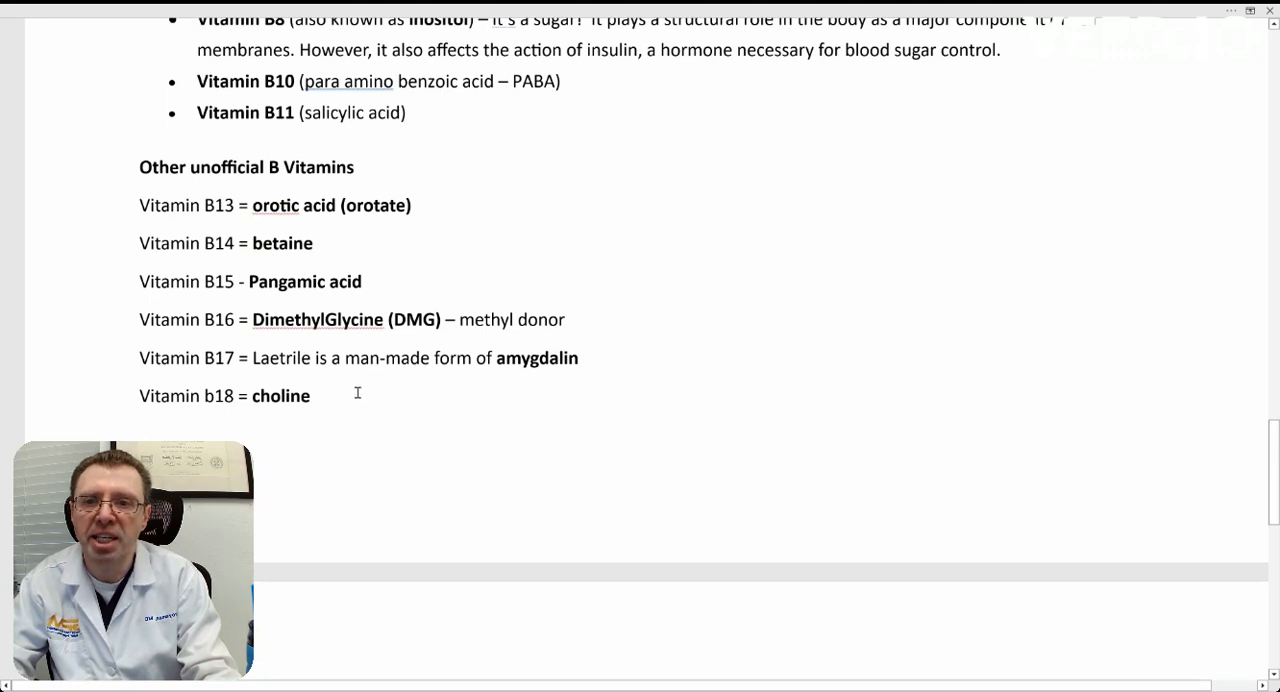
scroll(down, 3)
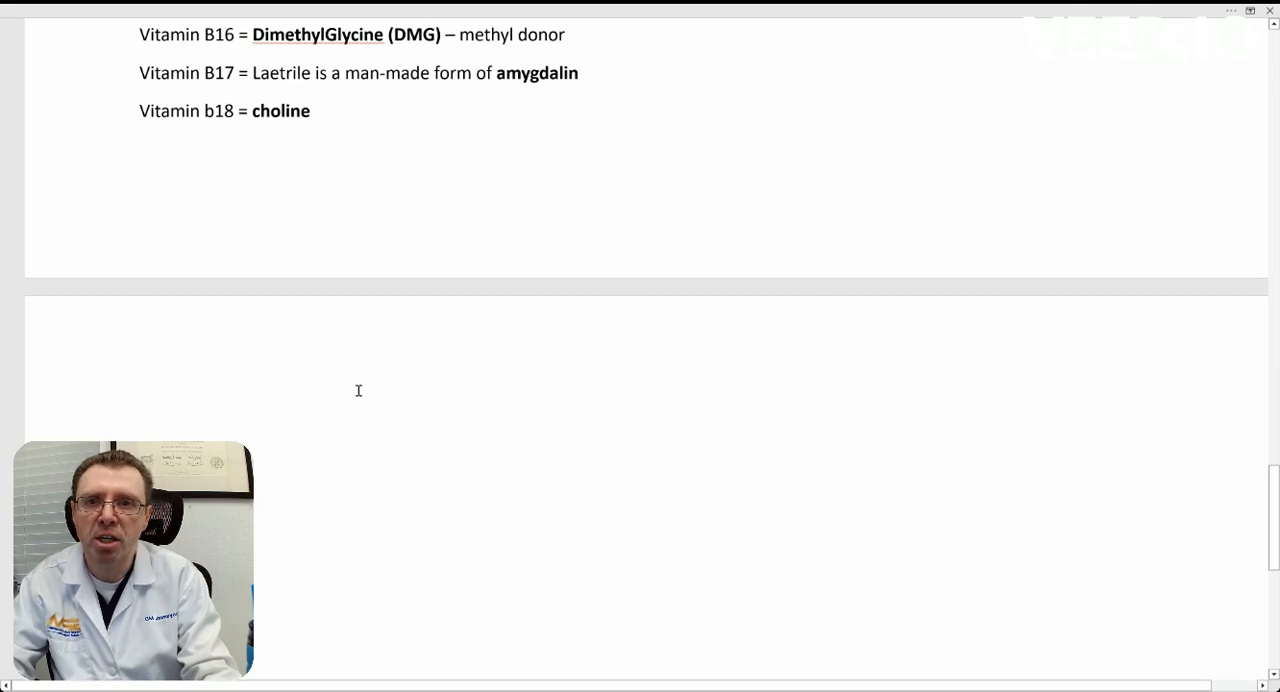
mouse_move(963, 240)
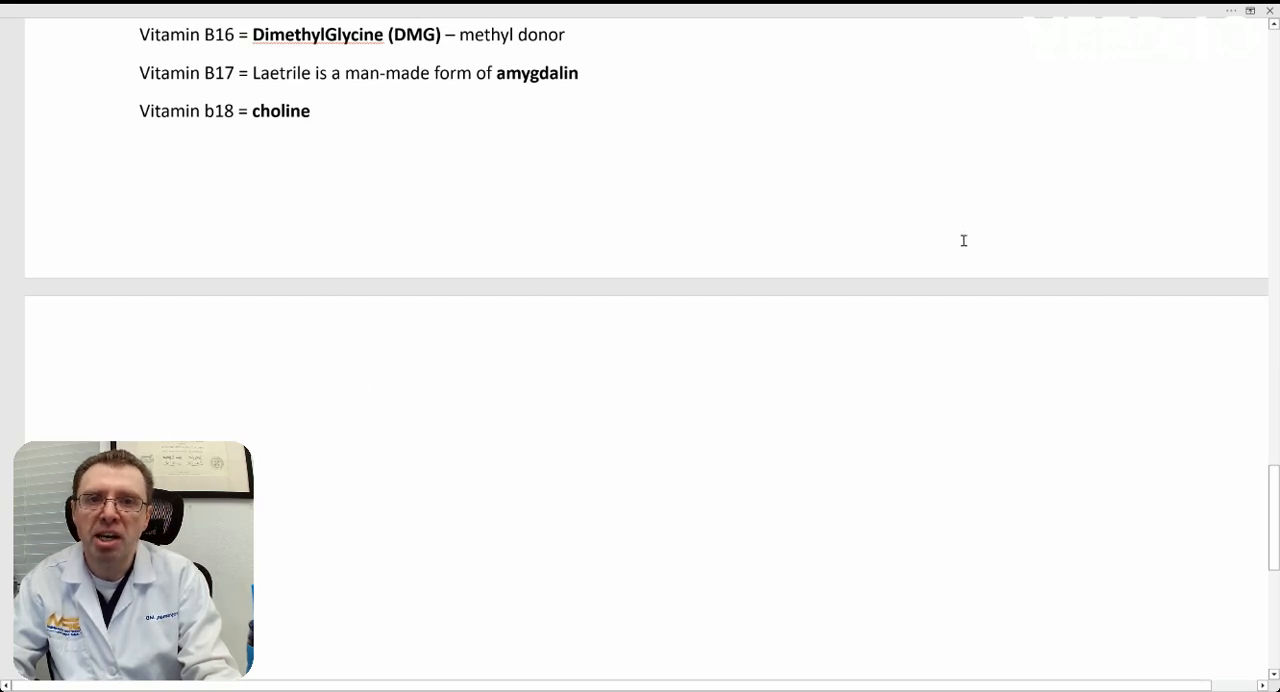